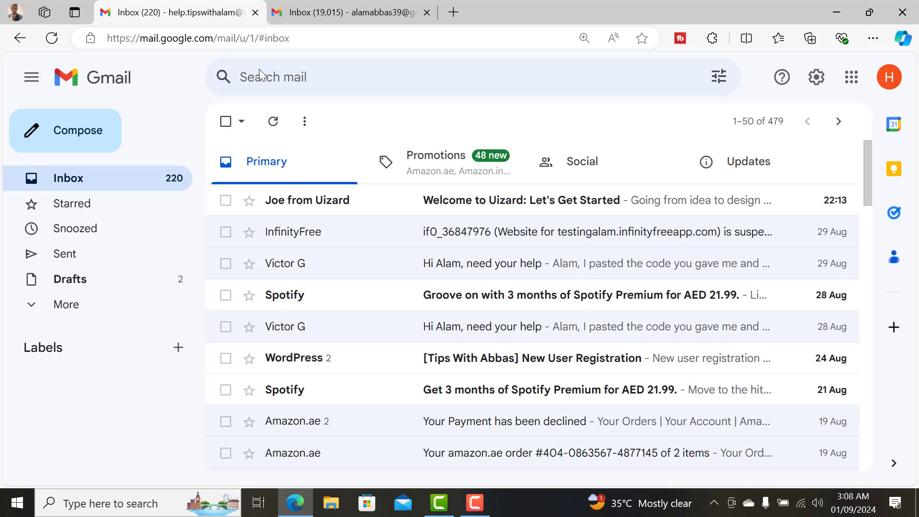
mouse_move(442, 246)
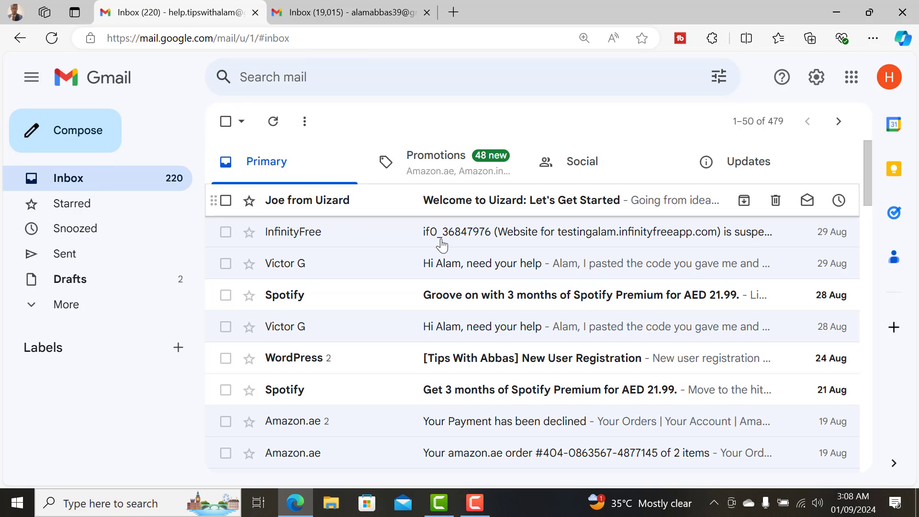
mouse_move(363, 122)
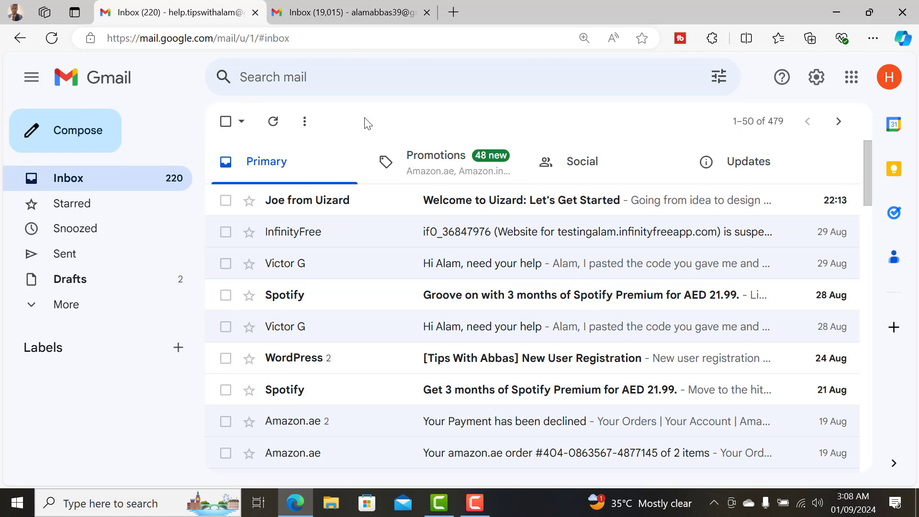
mouse_move(118, 121)
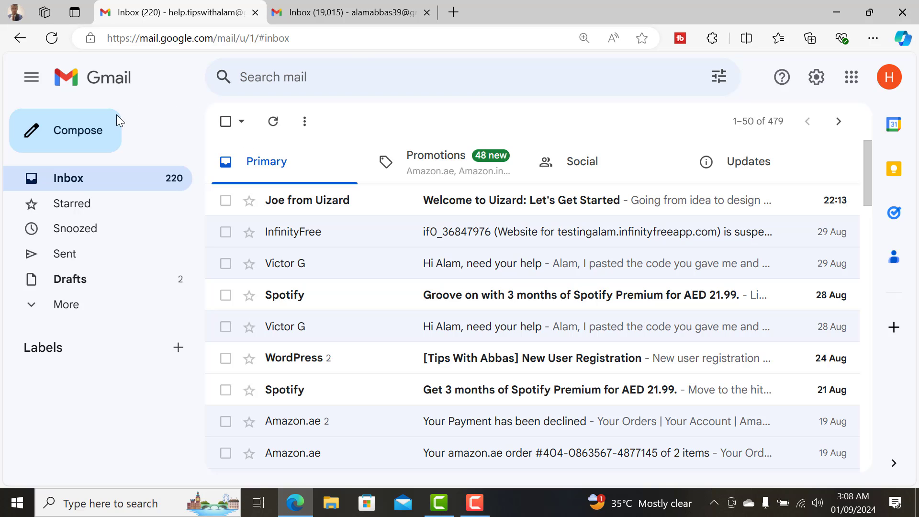
Compose a test email to the suggested recipient with body 'Testing' and send it.
click(66, 130)
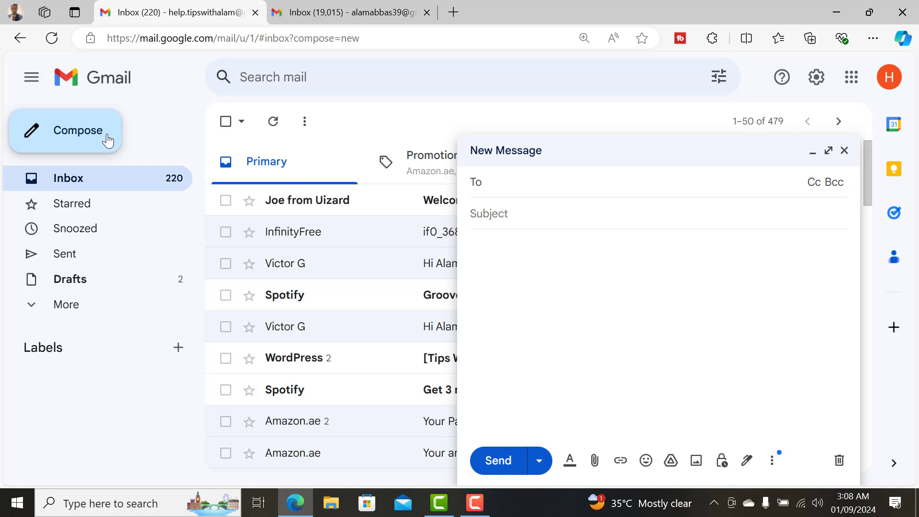
text(ala)
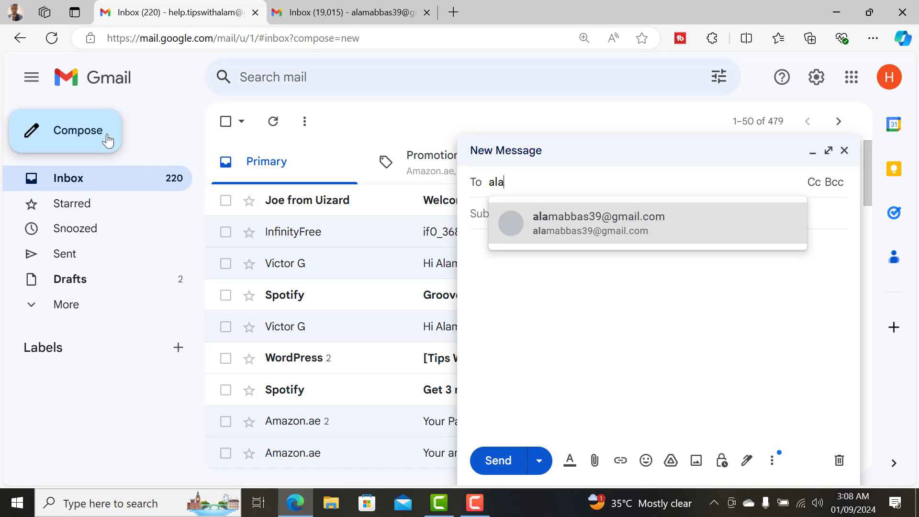
click(597, 223)
text(Testi)
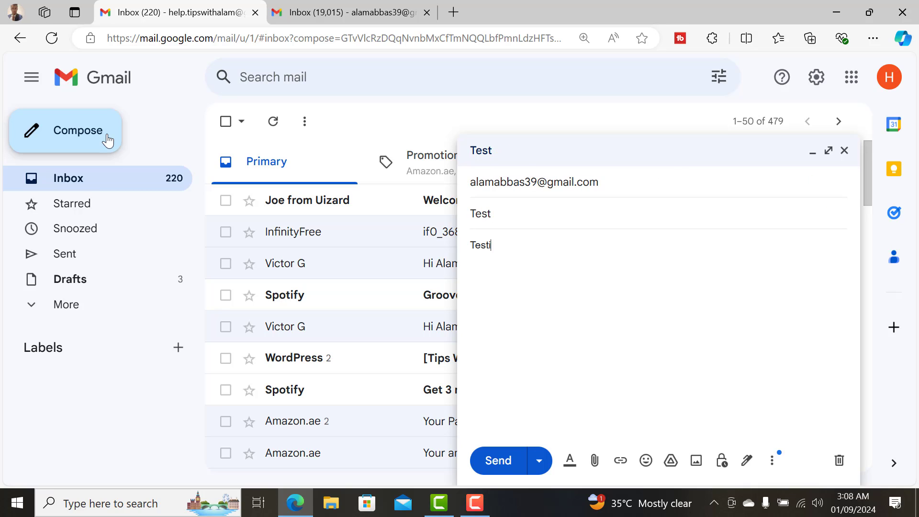
text(ng)
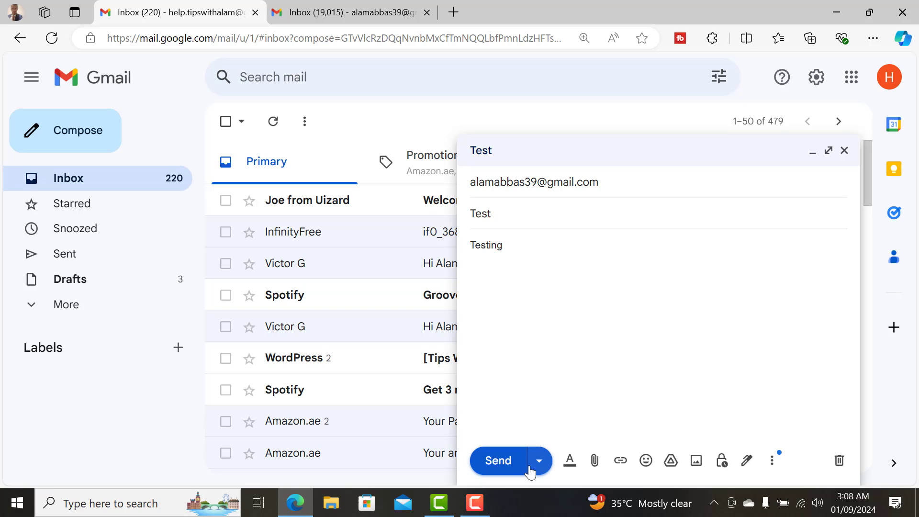
click(497, 460)
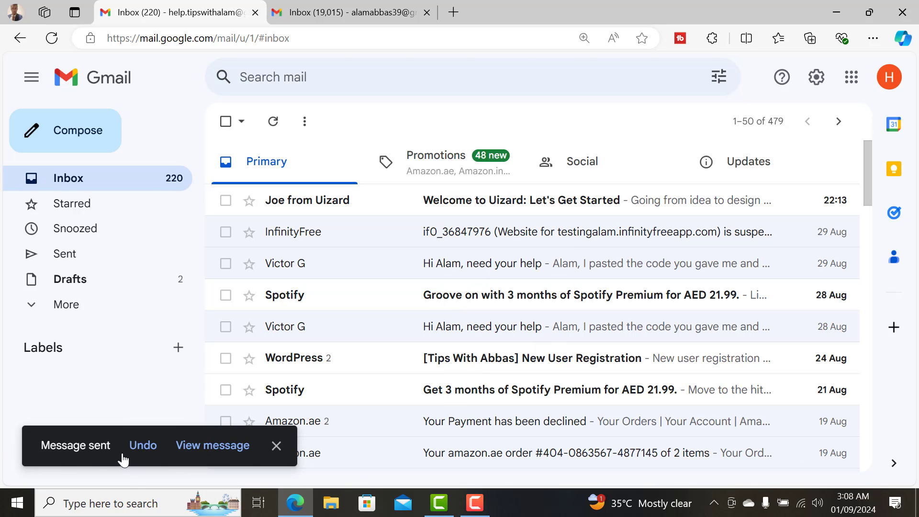
Undo the send just made and bring up the quick settings panel.
click(142, 445)
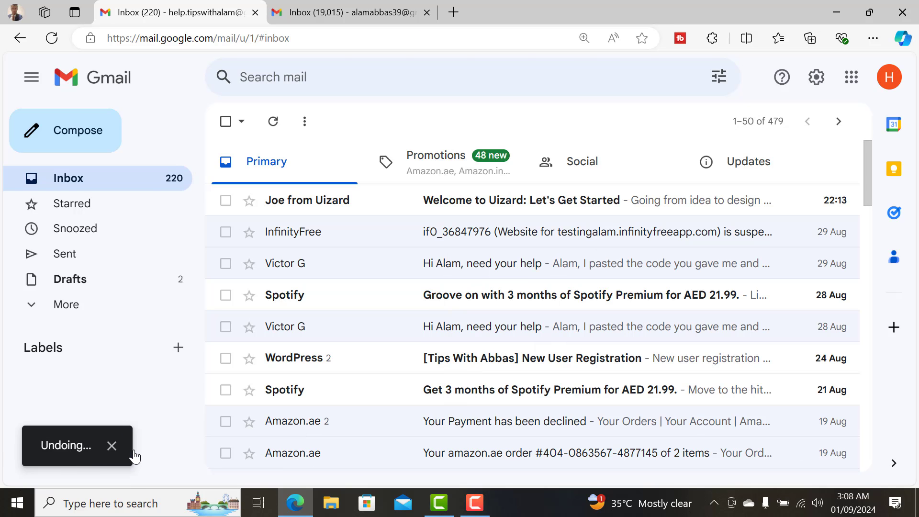
click(65, 445)
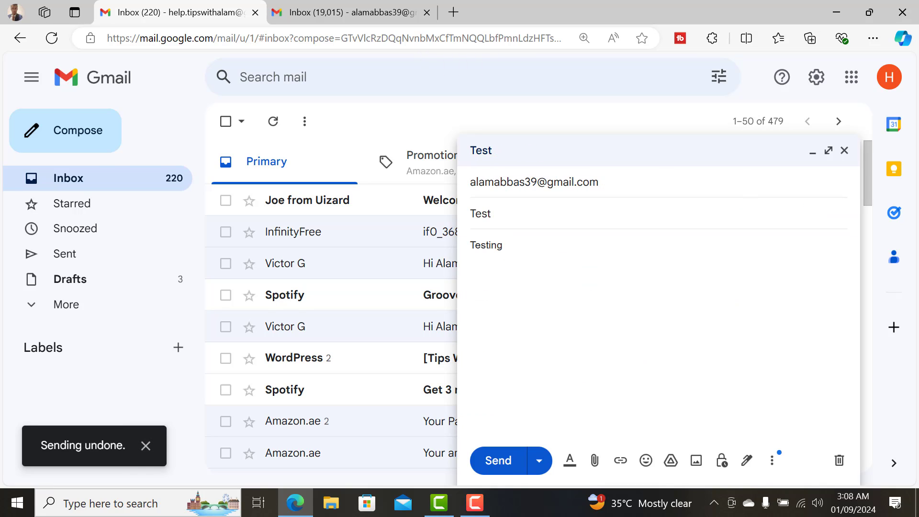
click(815, 76)
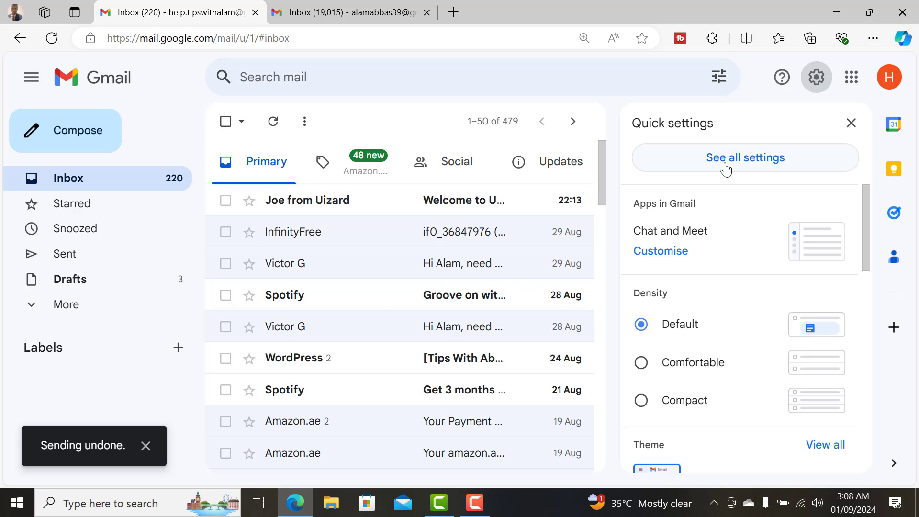
In the full General settings, reach Undo Send and set the cancellation period to 30 seconds.
click(744, 157)
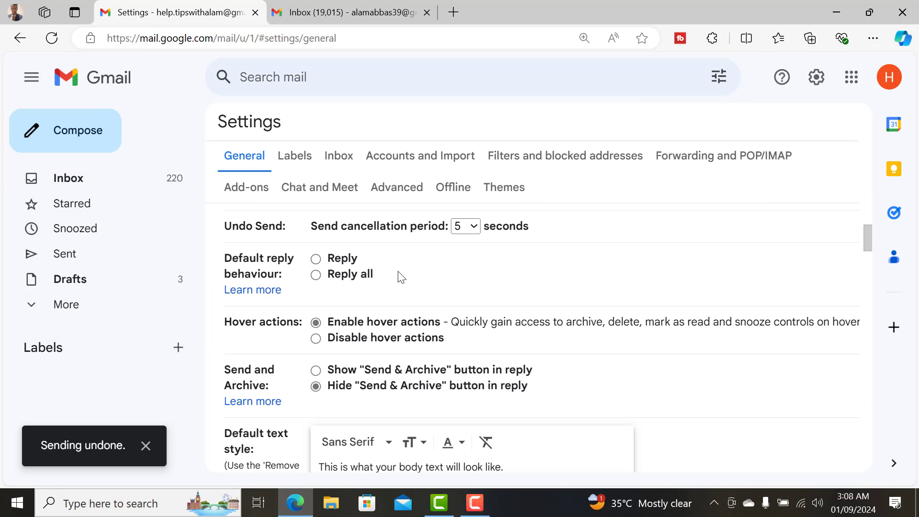
scroll(down, 3)
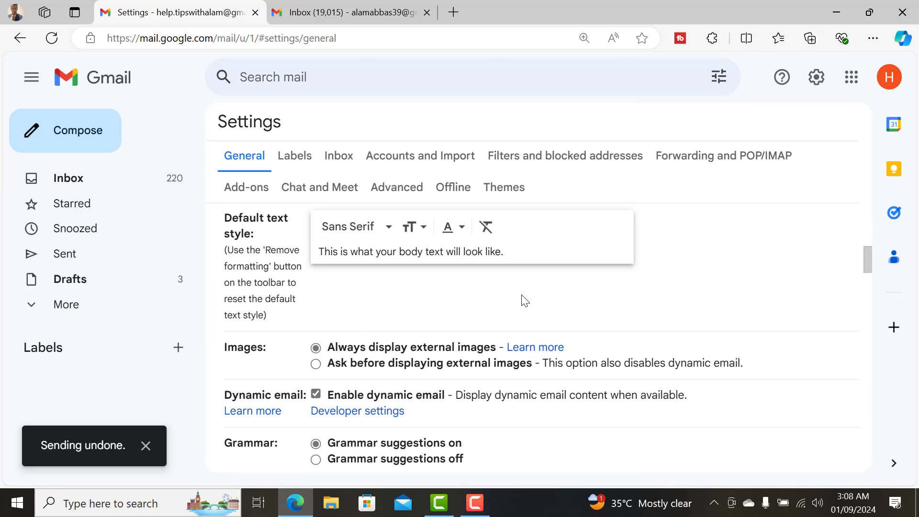
scroll(down, 3)
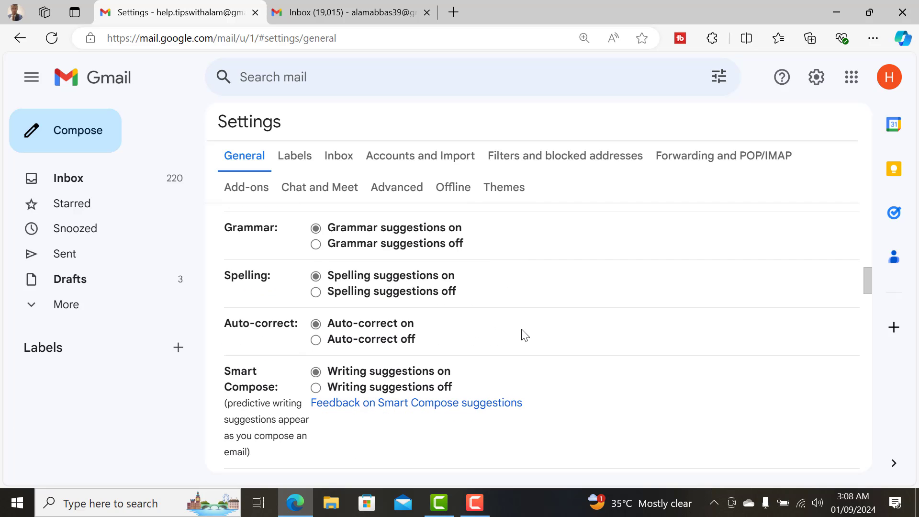
scroll(down, 3)
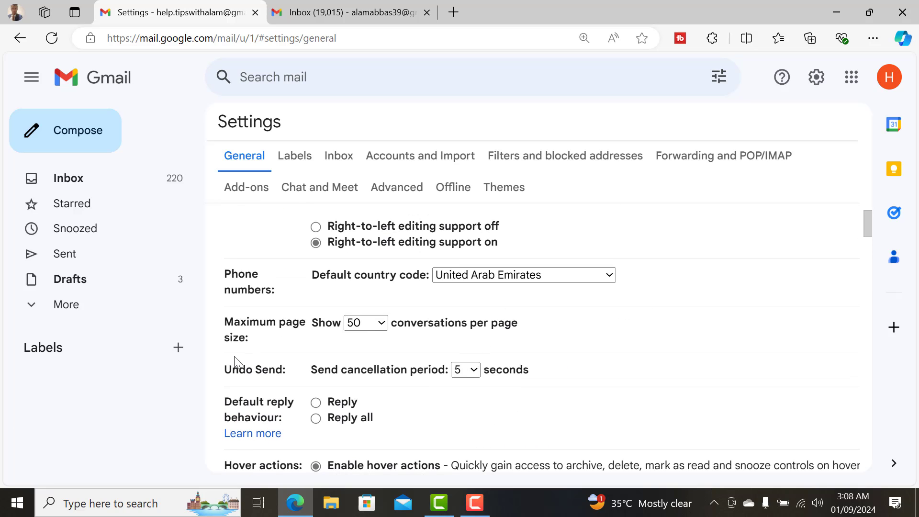
double_click(377, 369)
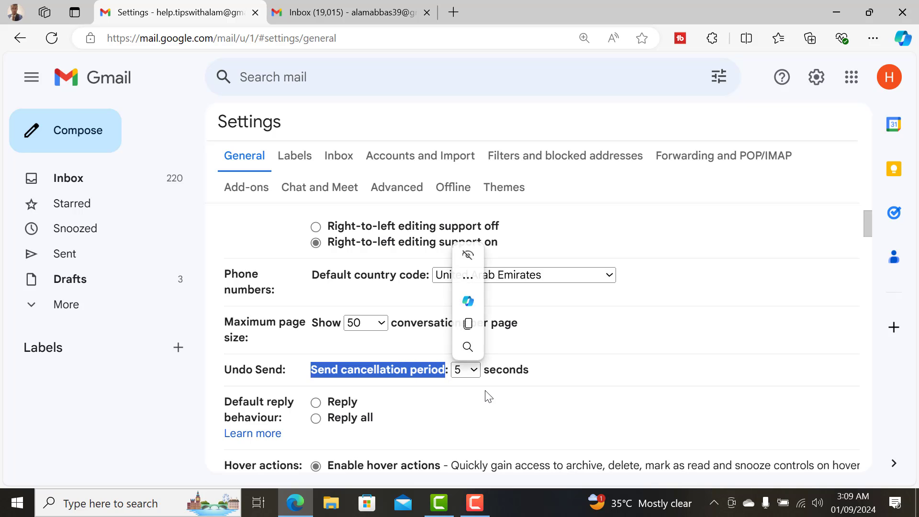
click(465, 369)
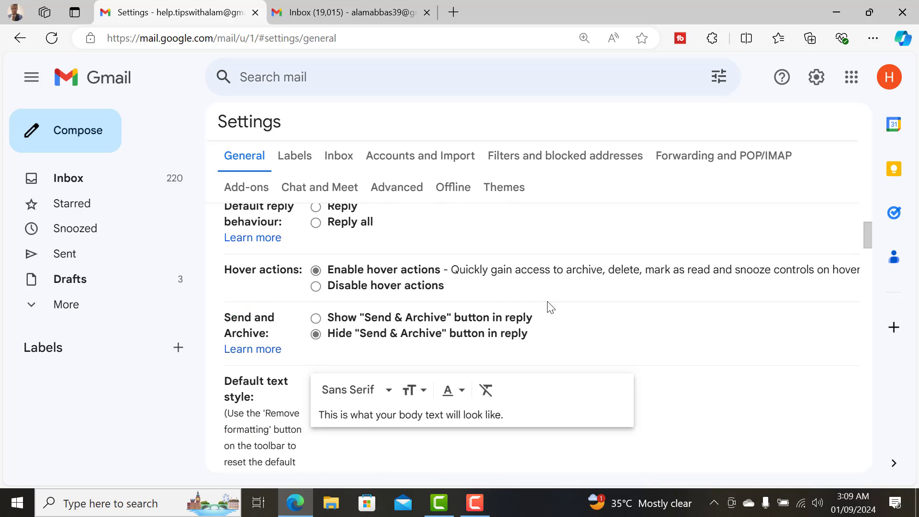
Save the changed general settings and return to the inbox.
scroll(down, 3)
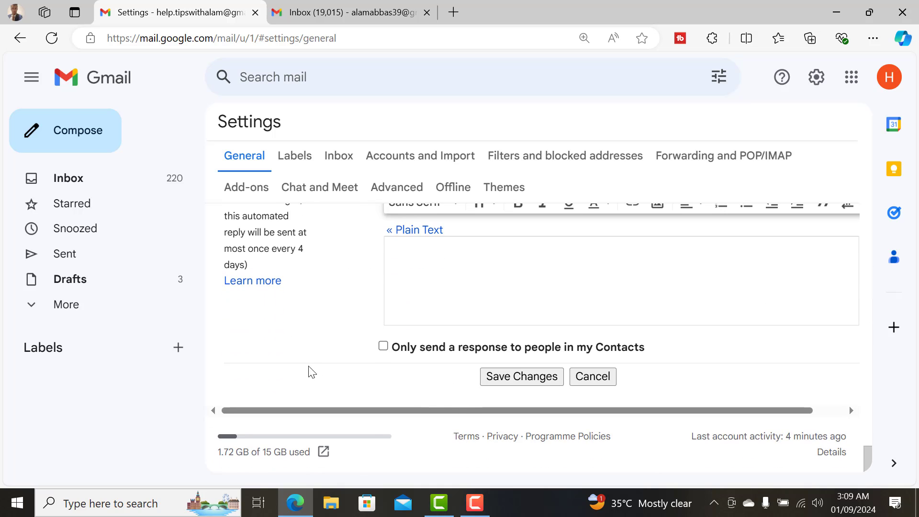
mouse_move(497, 385)
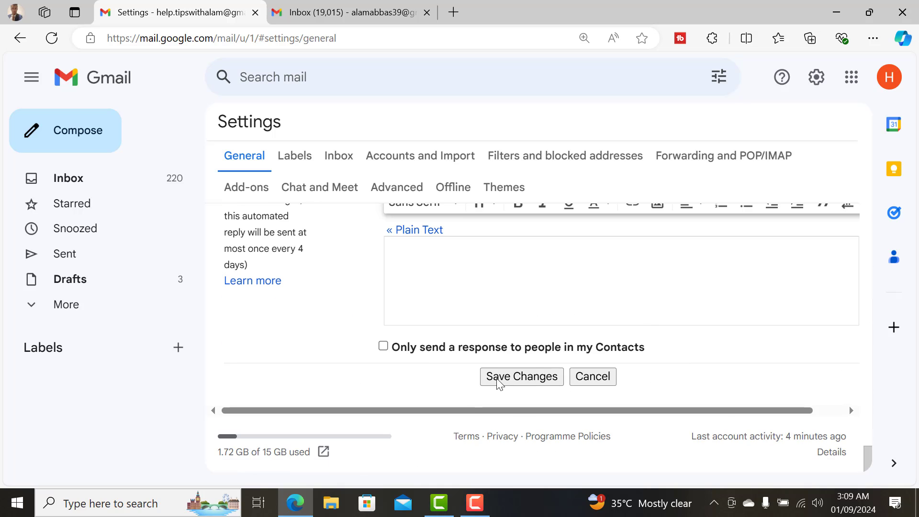
click(521, 376)
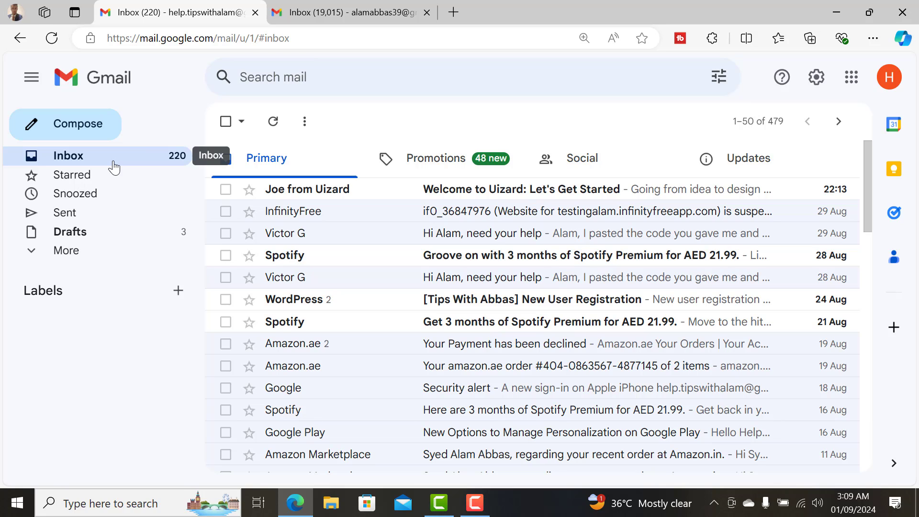
mouse_move(314, 145)
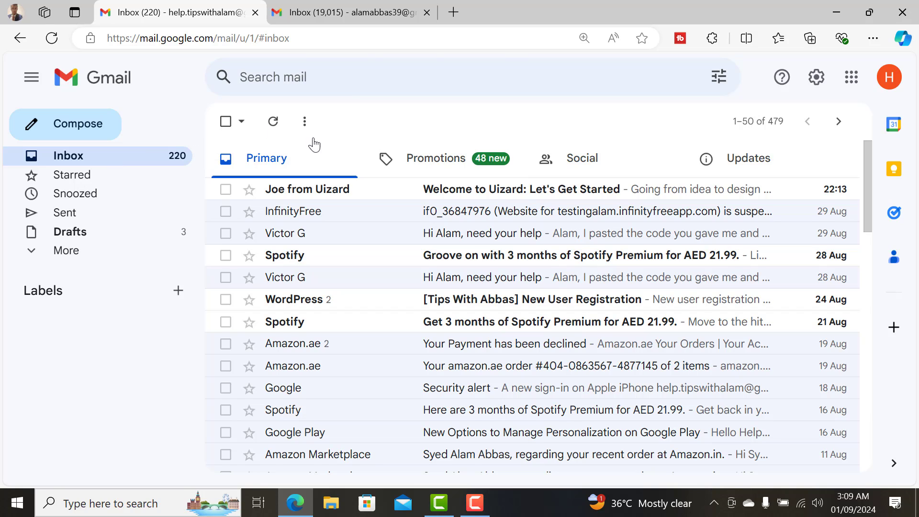
mouse_move(122, 165)
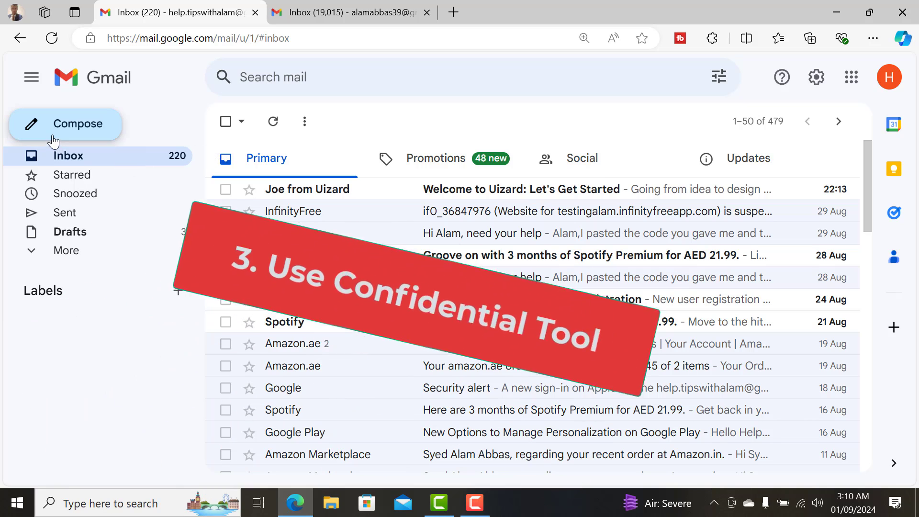
Start a new message and enable confidential mode with content expiring in 1 day.
click(66, 123)
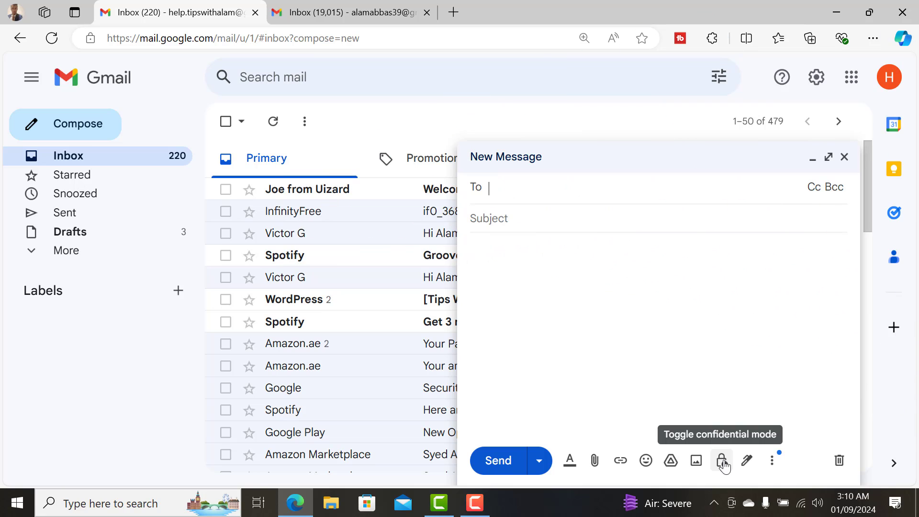
click(720, 460)
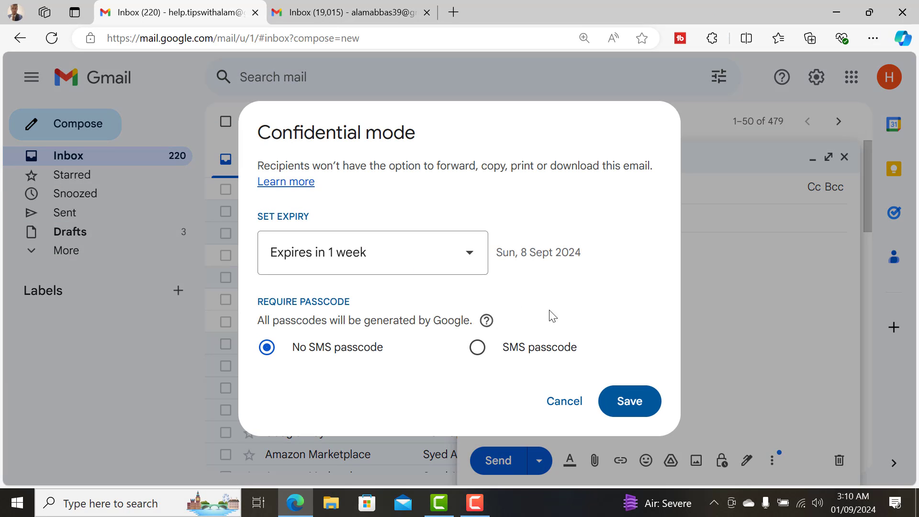
click(372, 252)
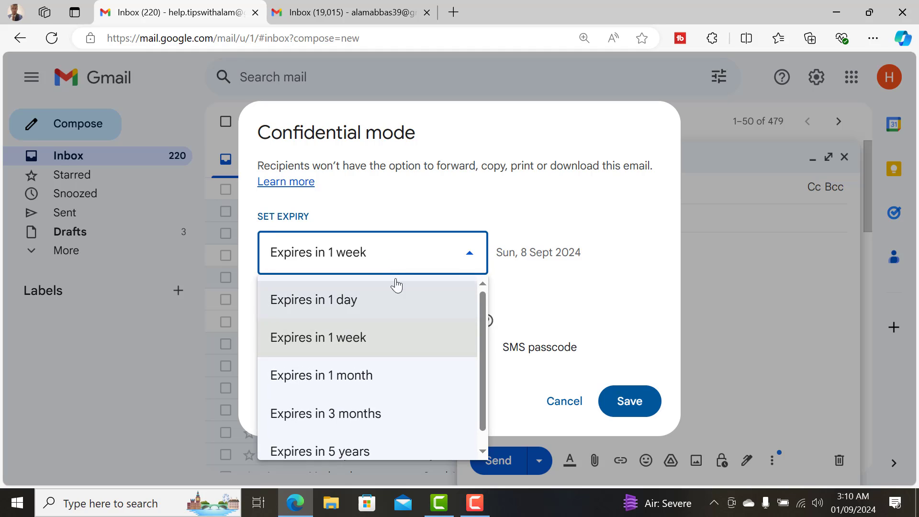
mouse_move(414, 398)
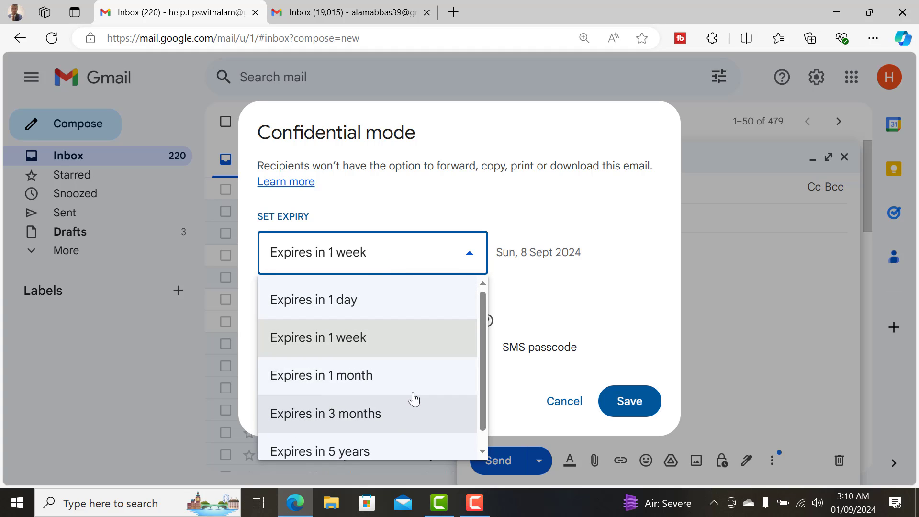
mouse_move(313, 300)
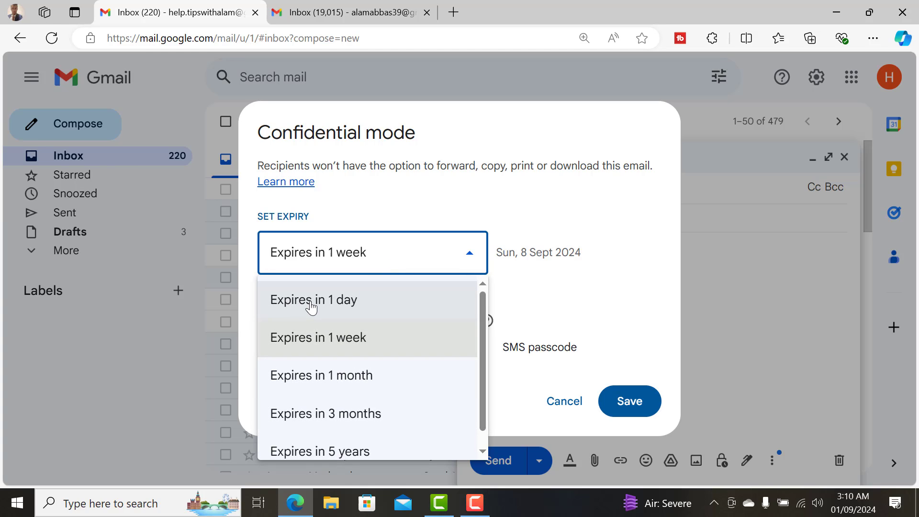
mouse_move(392, 386)
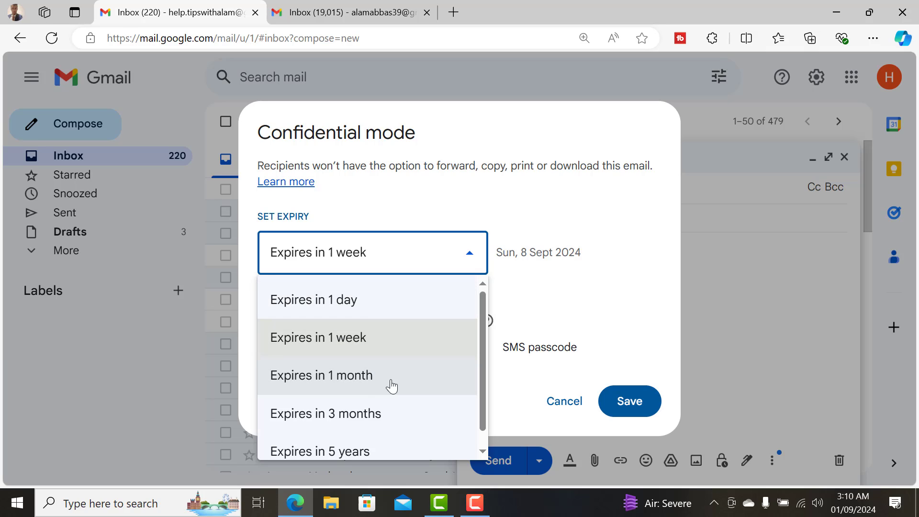
click(314, 299)
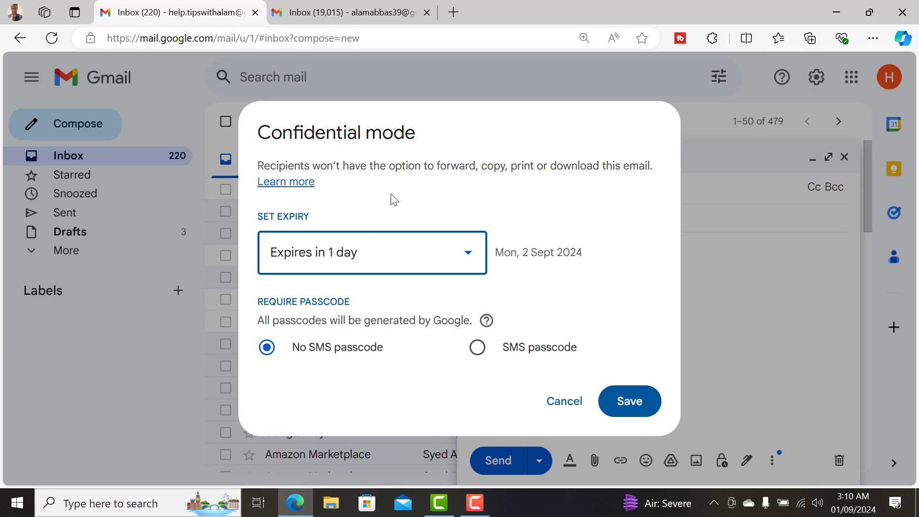
mouse_move(409, 200)
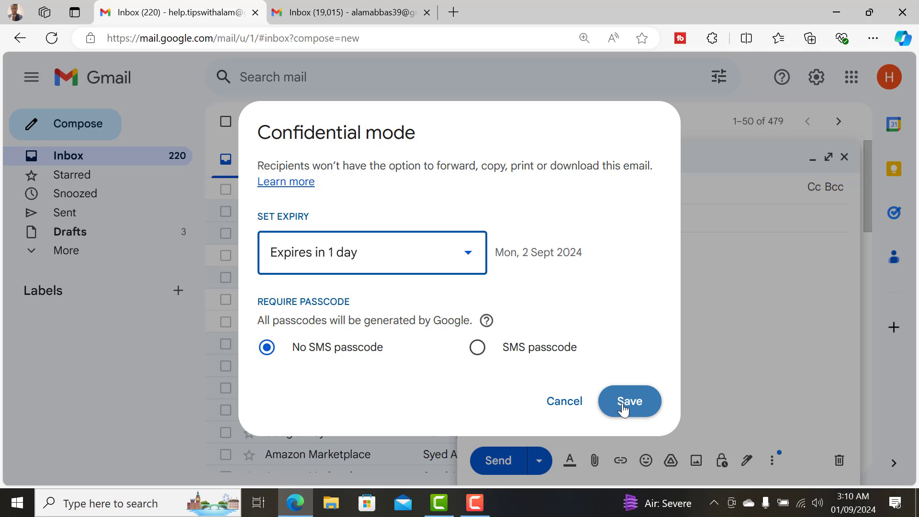
click(629, 401)
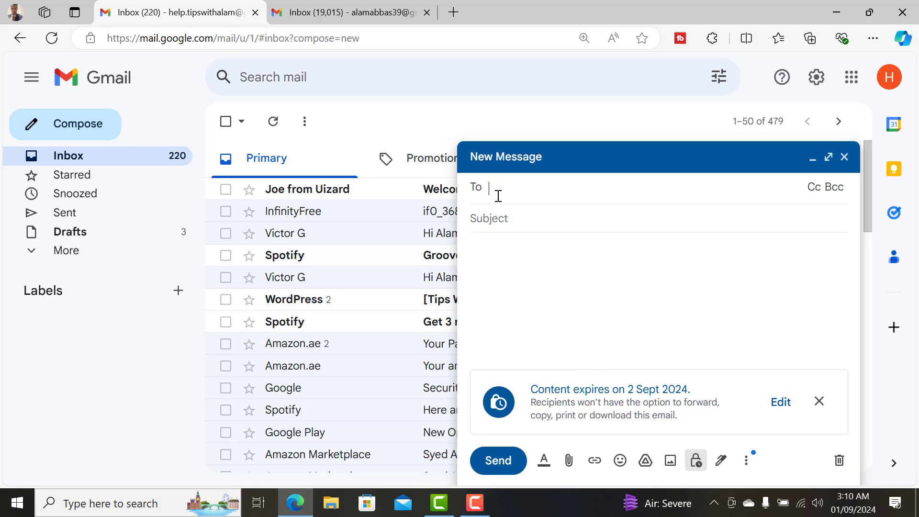
Address the confidential test message to the suggested contact 'alam'.
text(a)
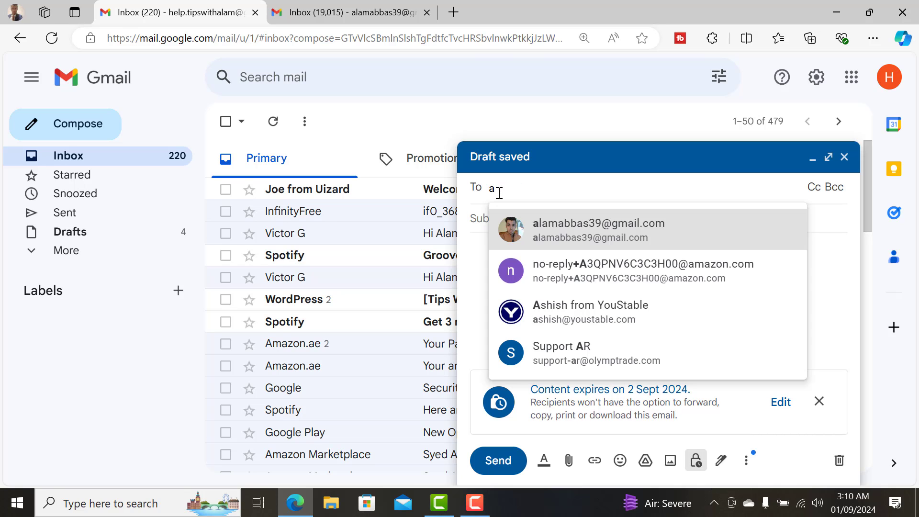
text(lam)
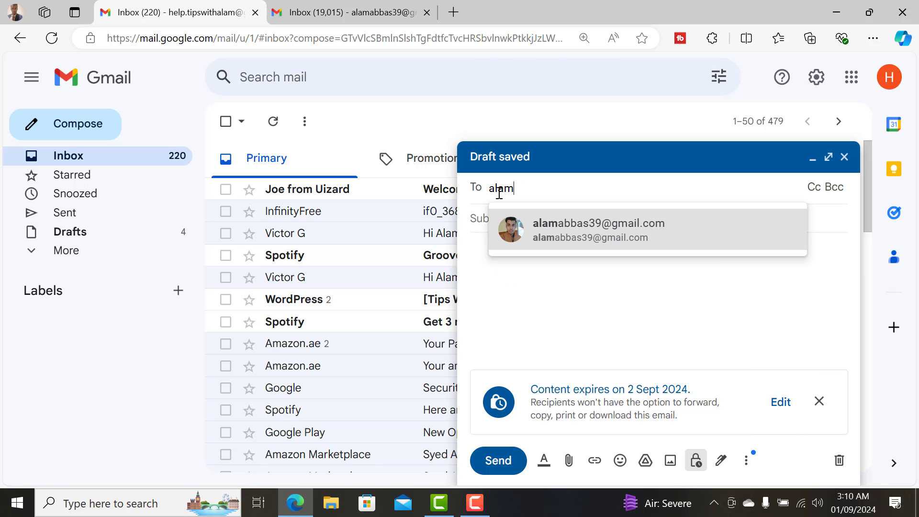
click(597, 229)
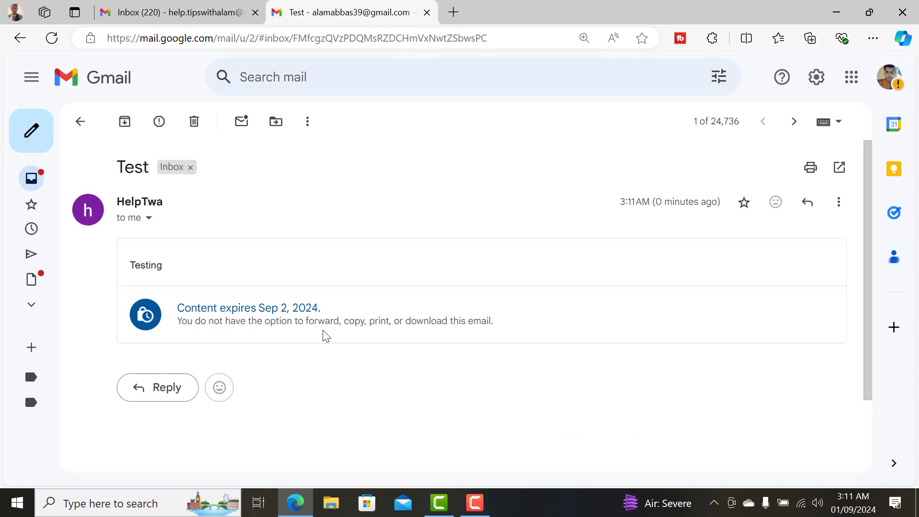
mouse_move(169, 314)
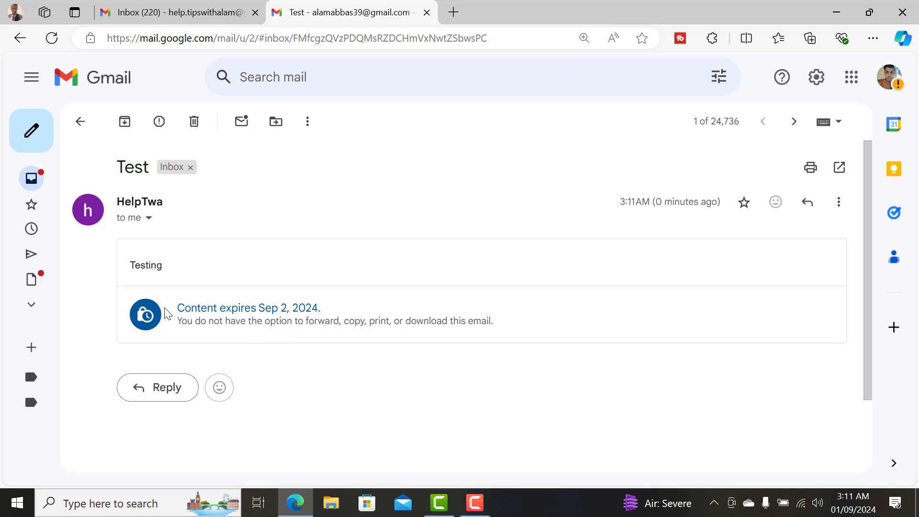
mouse_move(271, 291)
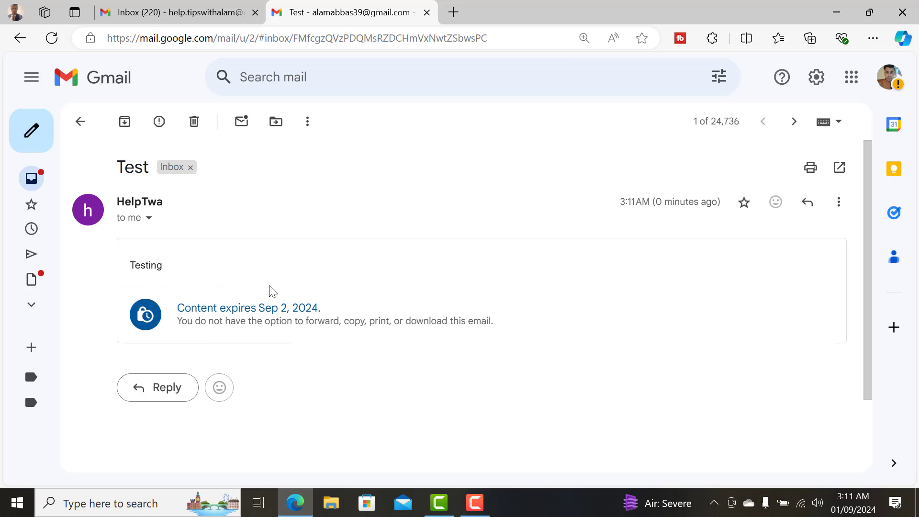
mouse_move(249, 311)
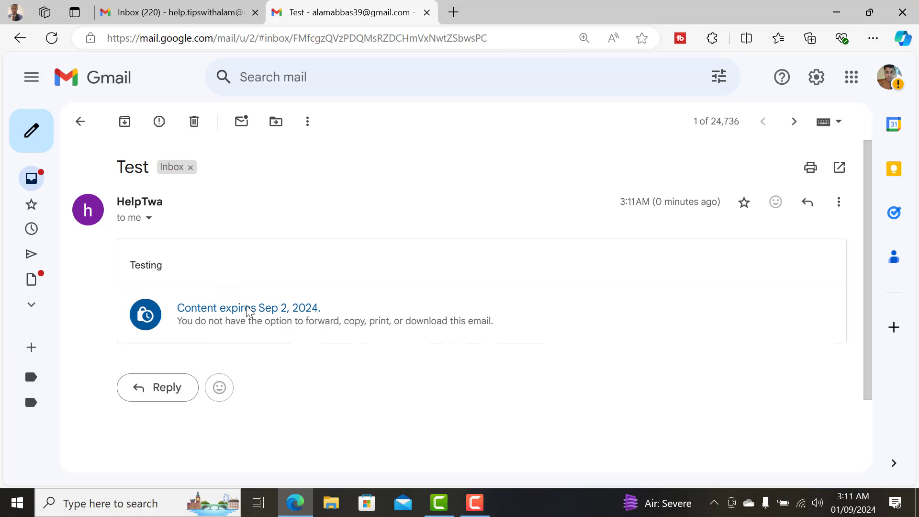
mouse_move(205, 333)
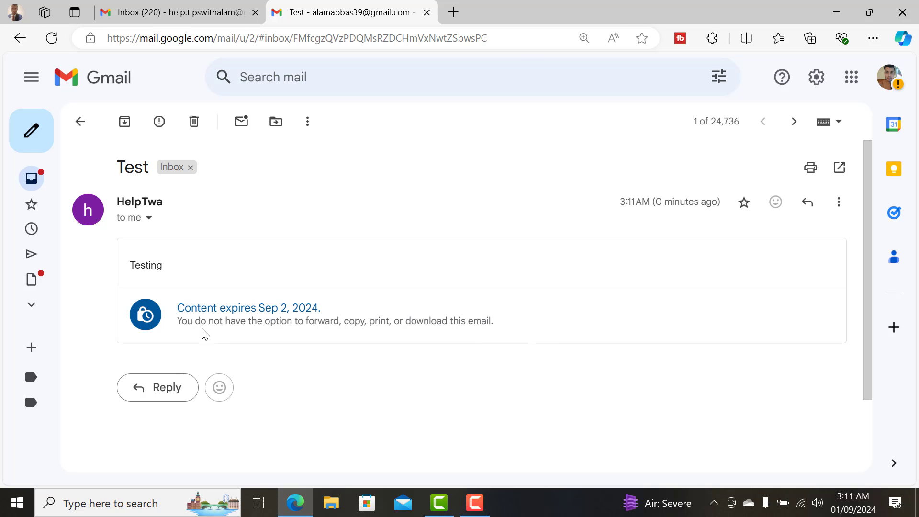
mouse_move(838, 202)
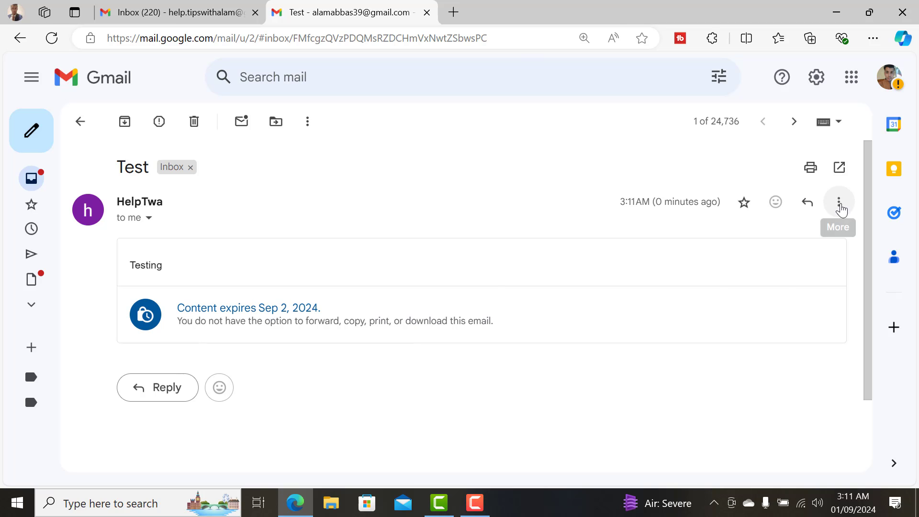
Check the received message's More actions, then close the recipient's mailbox tab.
click(838, 202)
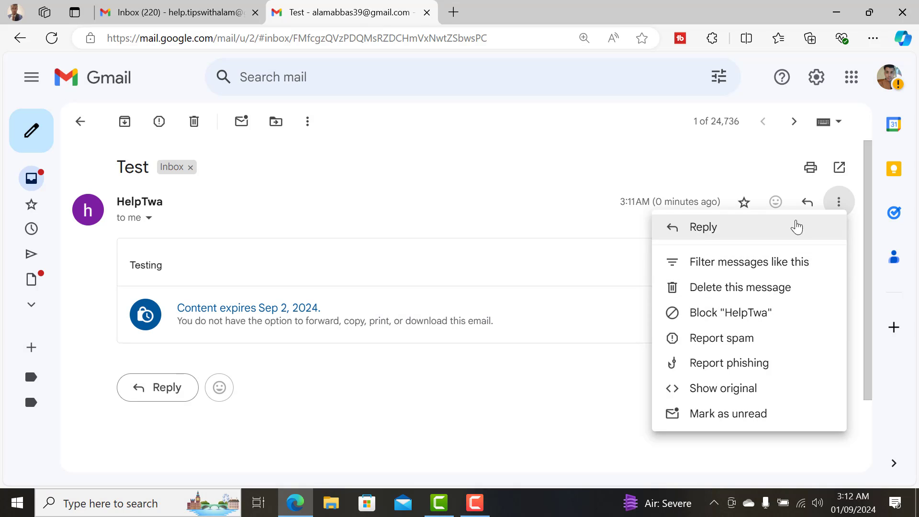
mouse_move(601, 256)
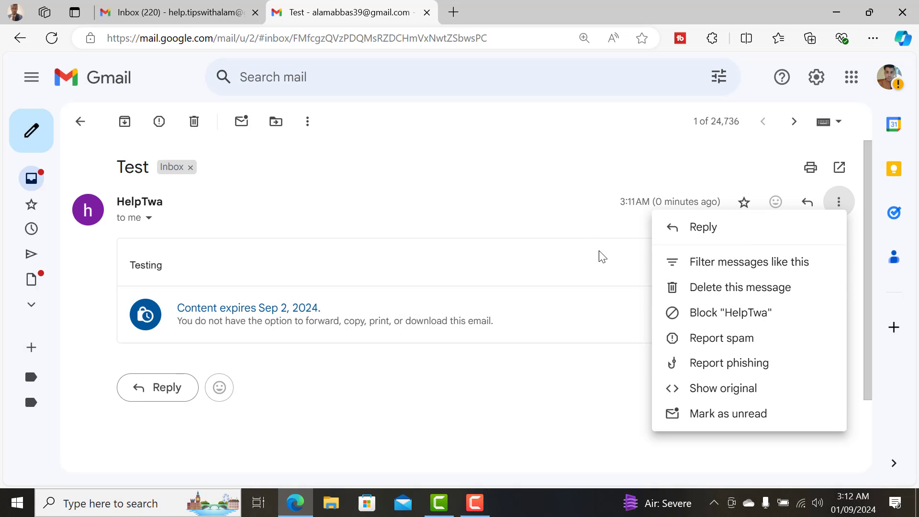
click(337, 190)
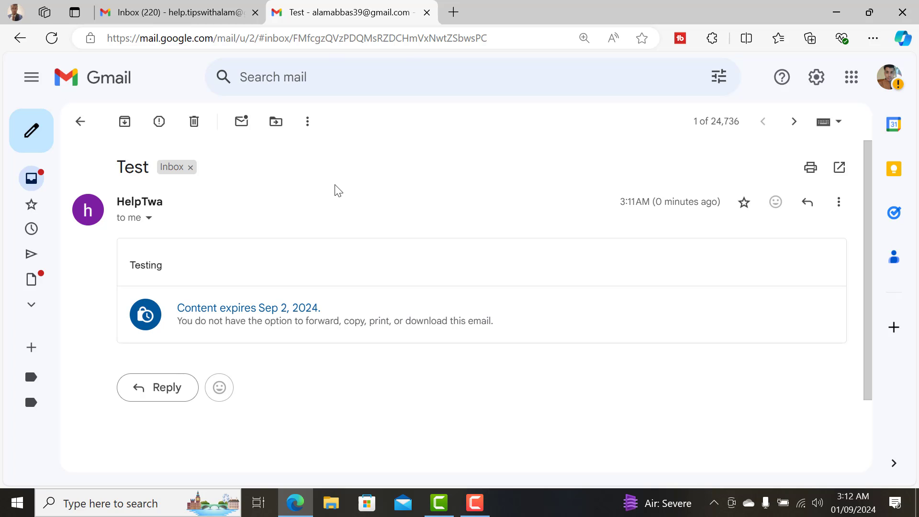
mouse_move(436, 17)
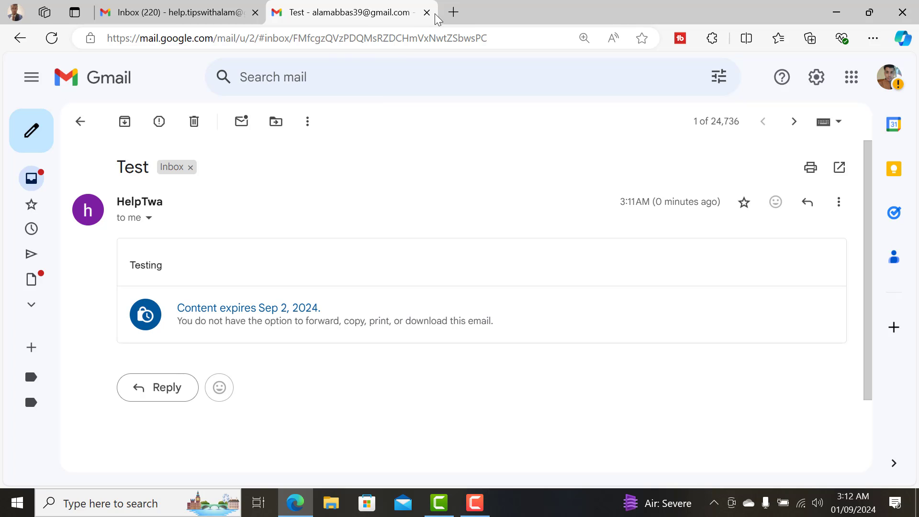
mouse_move(466, 338)
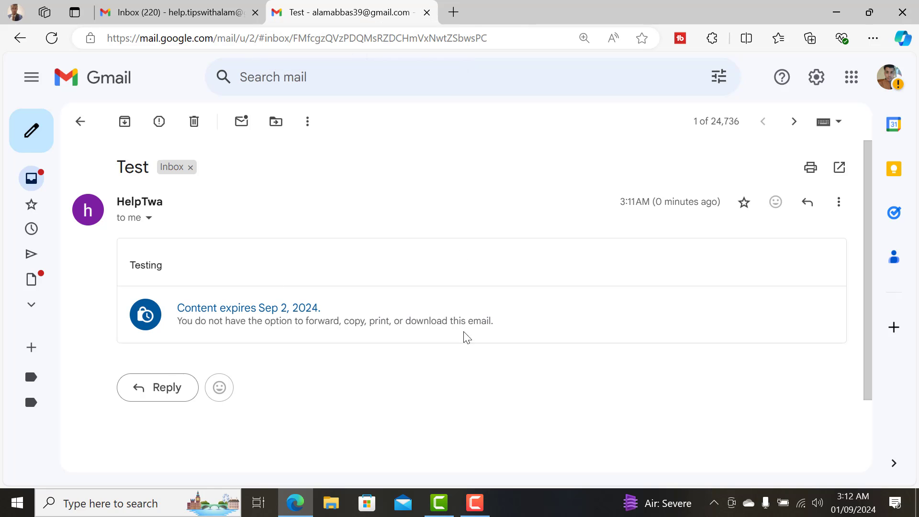
click(426, 12)
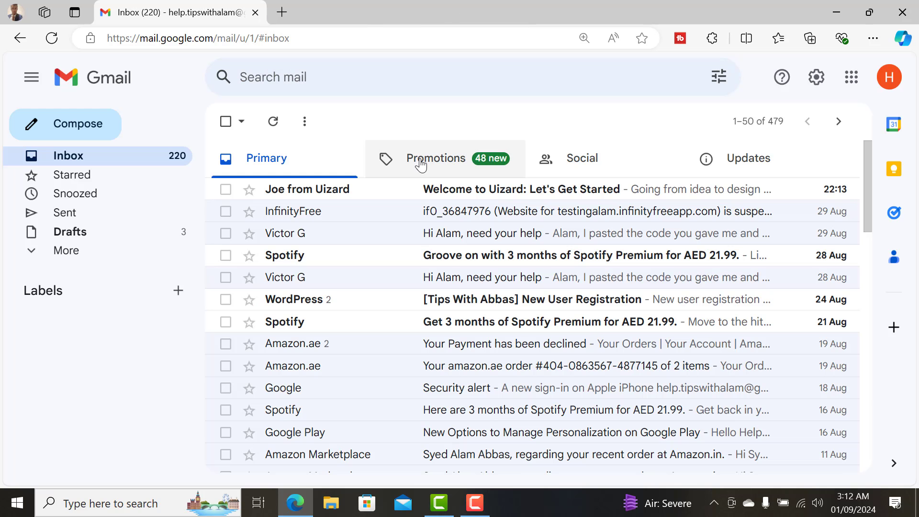
mouse_move(434, 158)
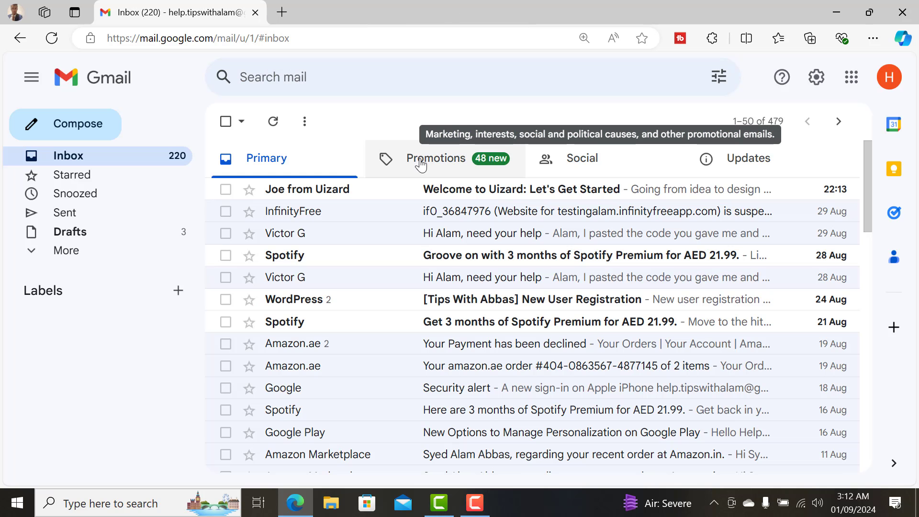